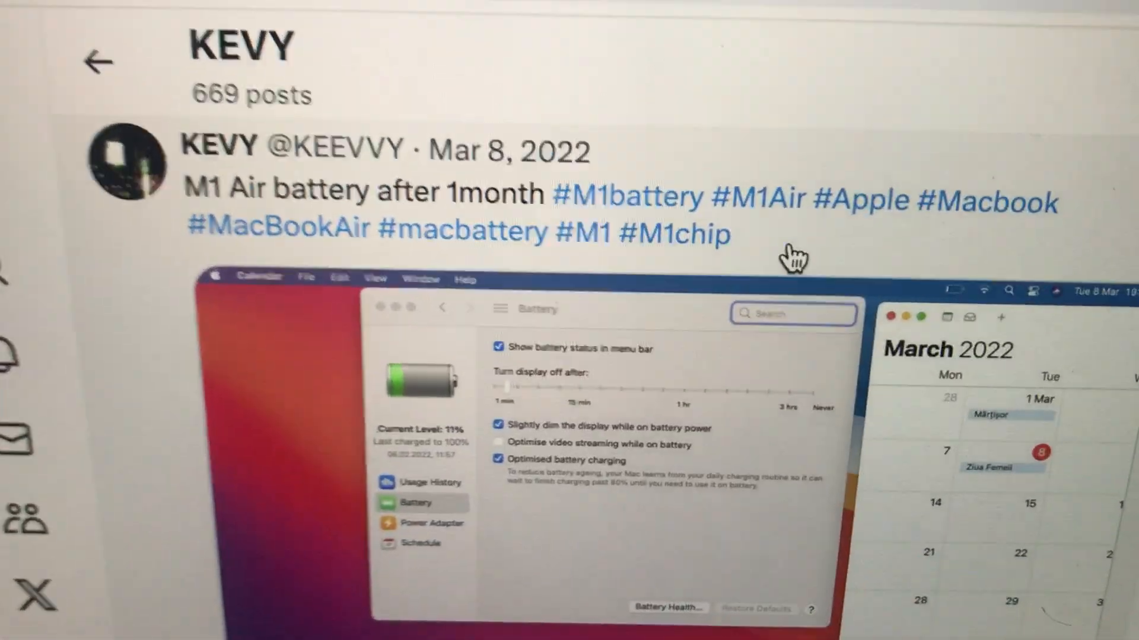
{"action": "scroll", "scroll_direction": "down", "scroll_amount": 3}
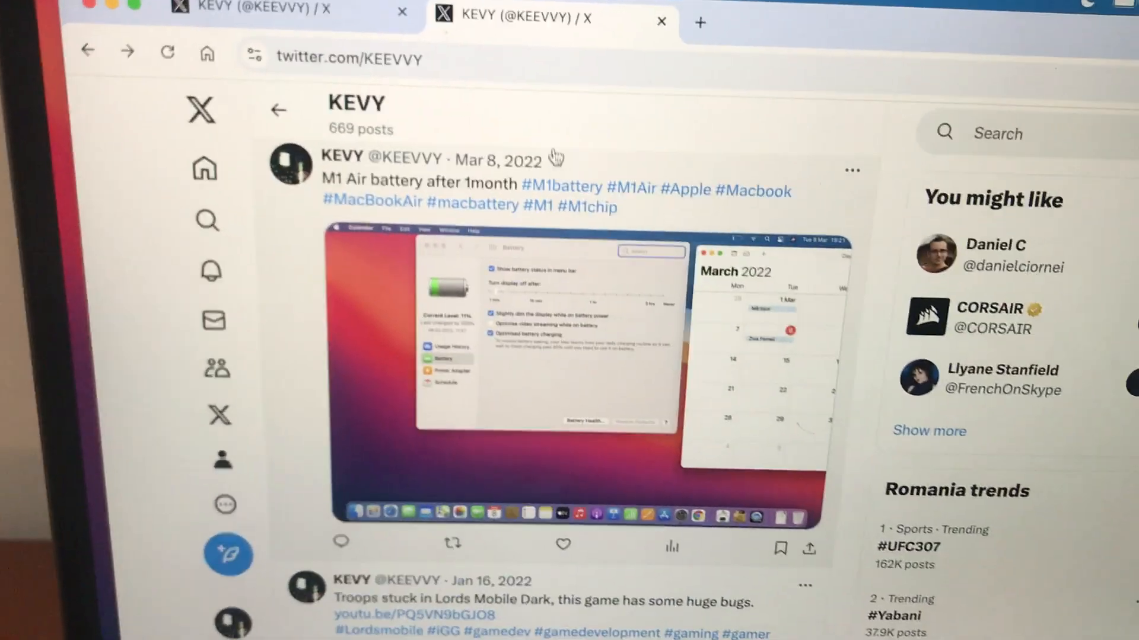
{"action": "scroll", "scroll_direction": "down", "scroll_amount": 3}
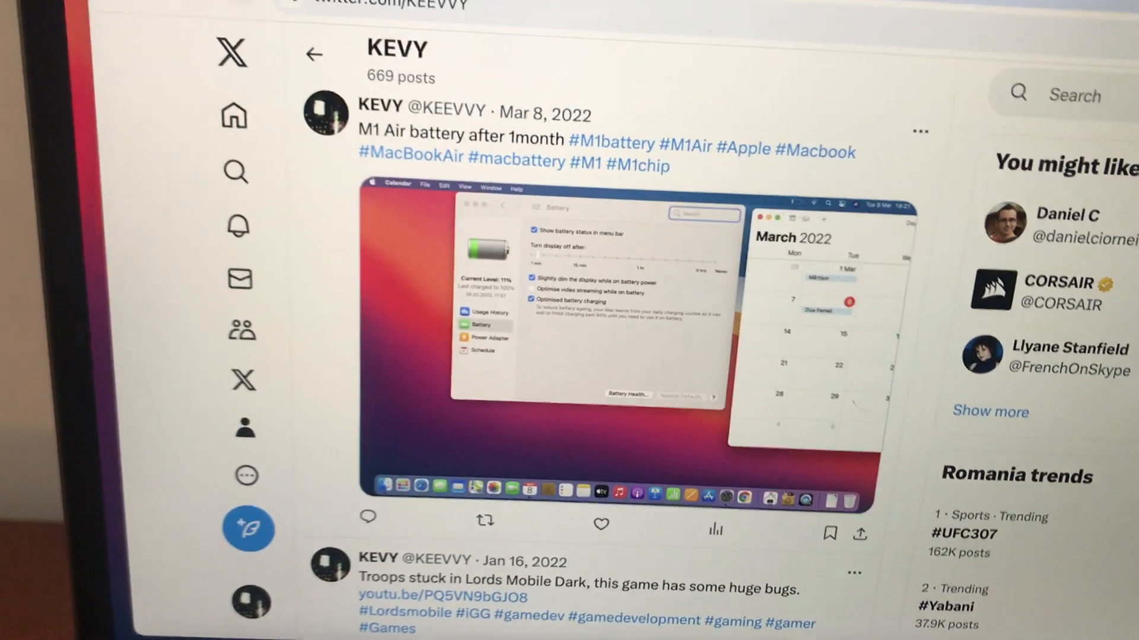